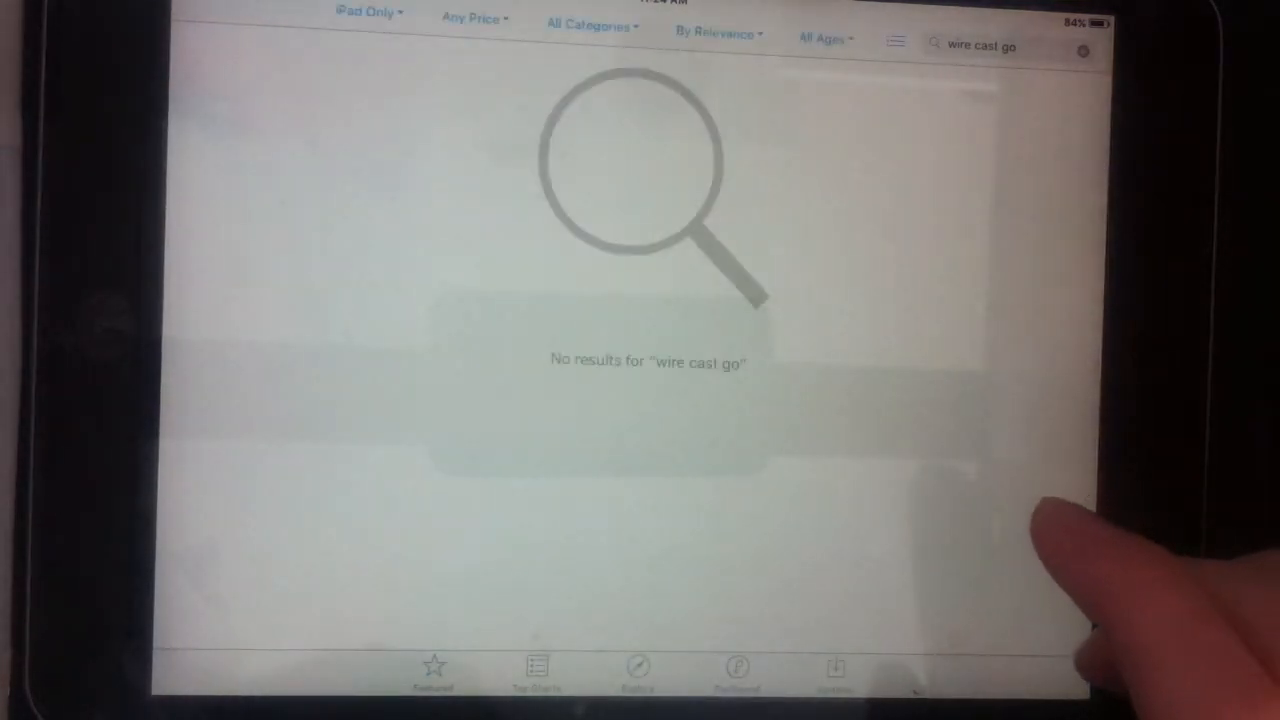
# - Switch the App Store search filter from iPad Only to iPhone Only
pyautogui.click(369, 14)
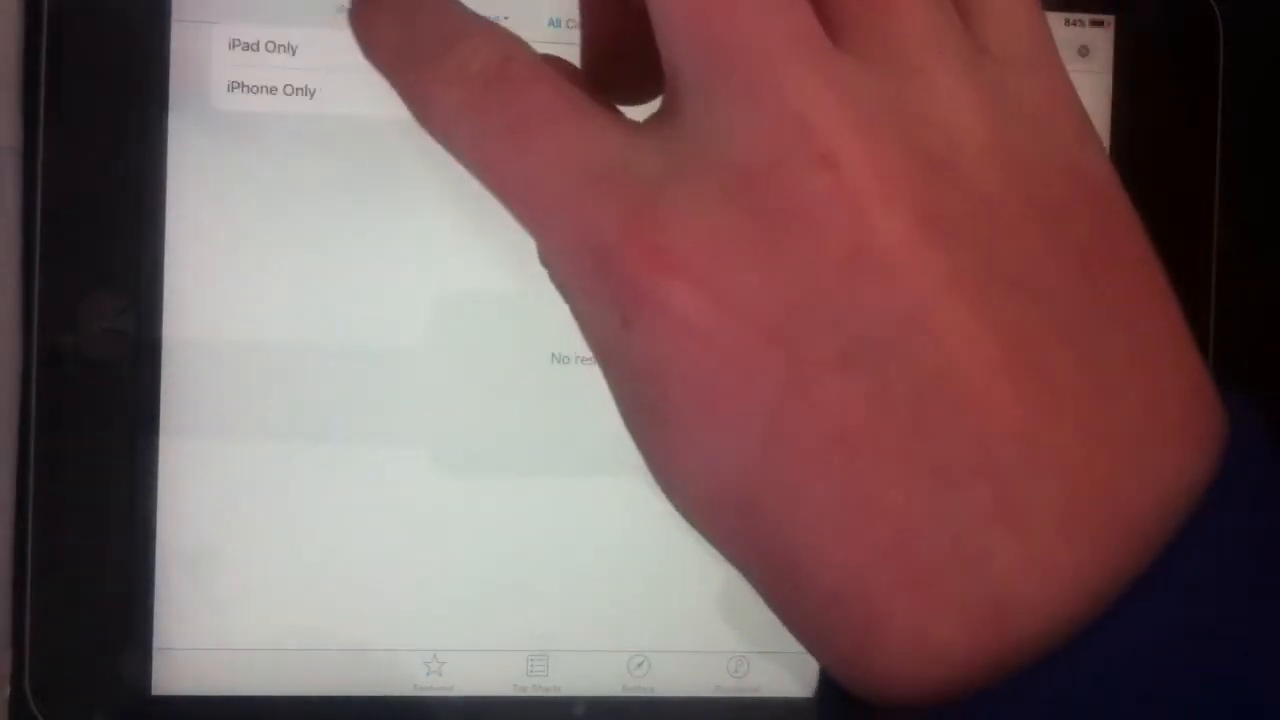
pyautogui.click(270, 89)
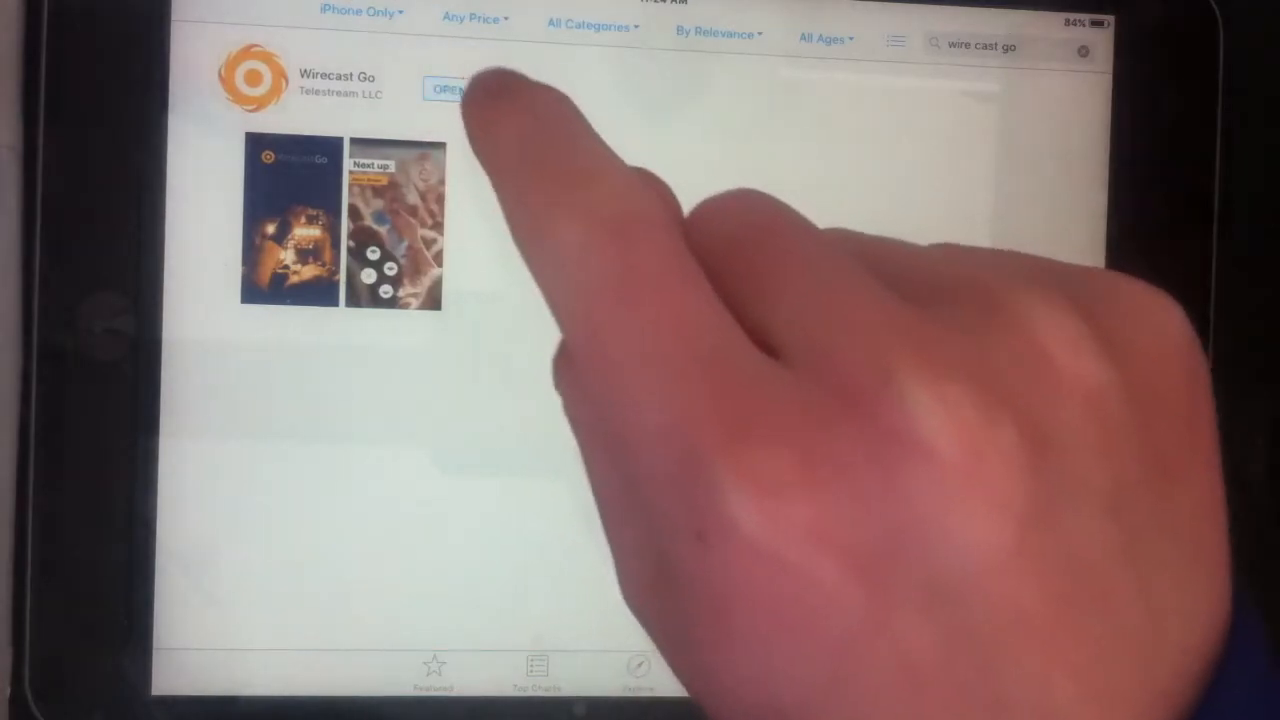
# - Open the installed Wirecast Go app from the search results
pyautogui.click(451, 89)
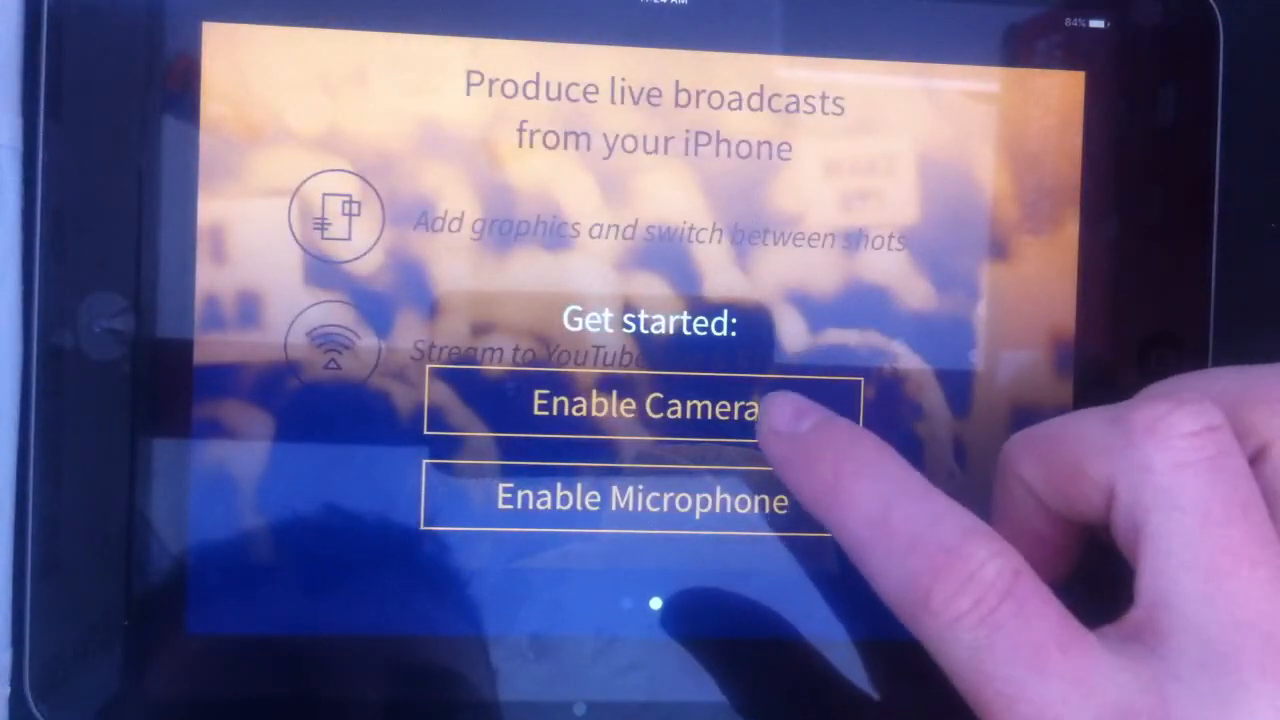
# - Enable the camera and allow Wirecast Go camera and photos access
pyautogui.click(645, 405)
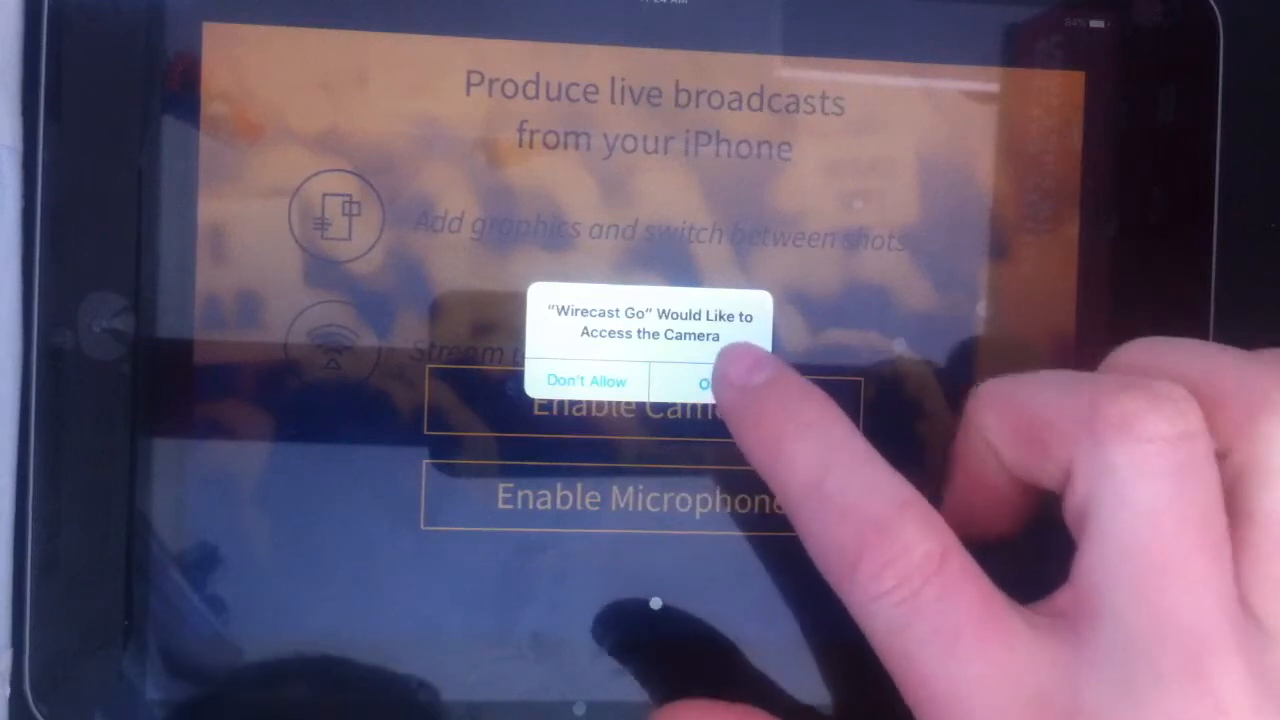
pyautogui.click(710, 383)
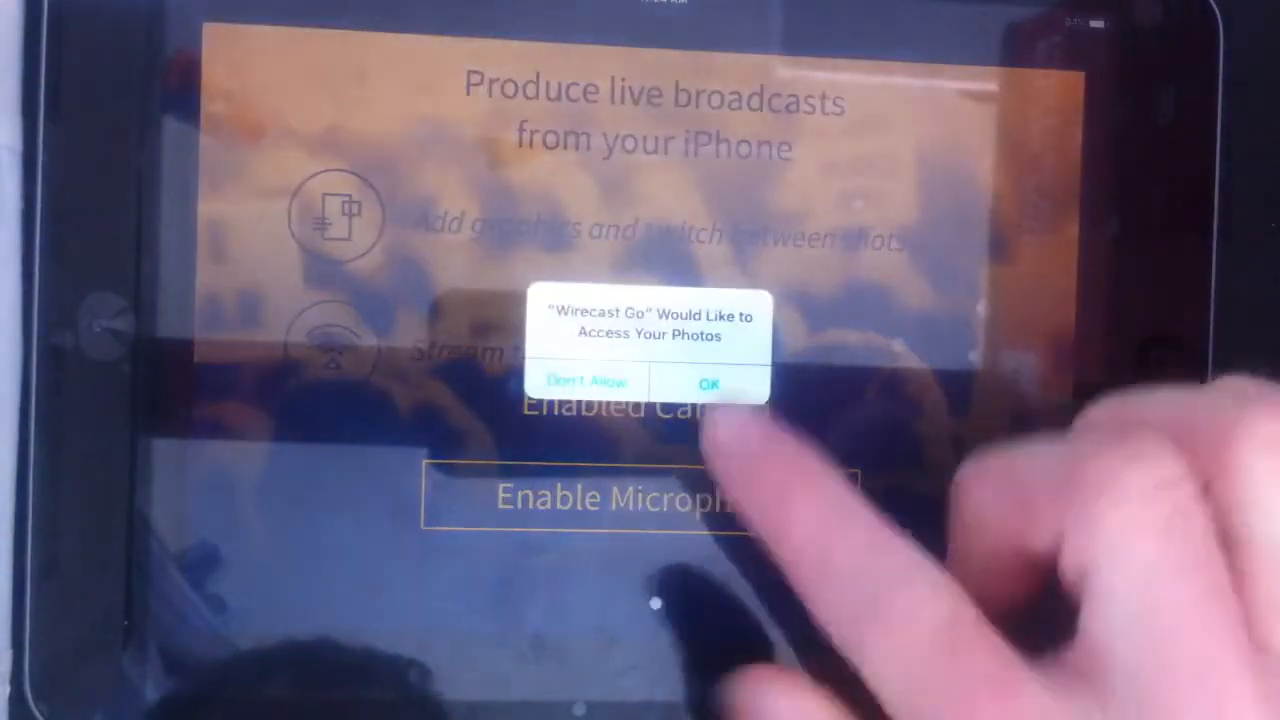
pyautogui.click(710, 384)
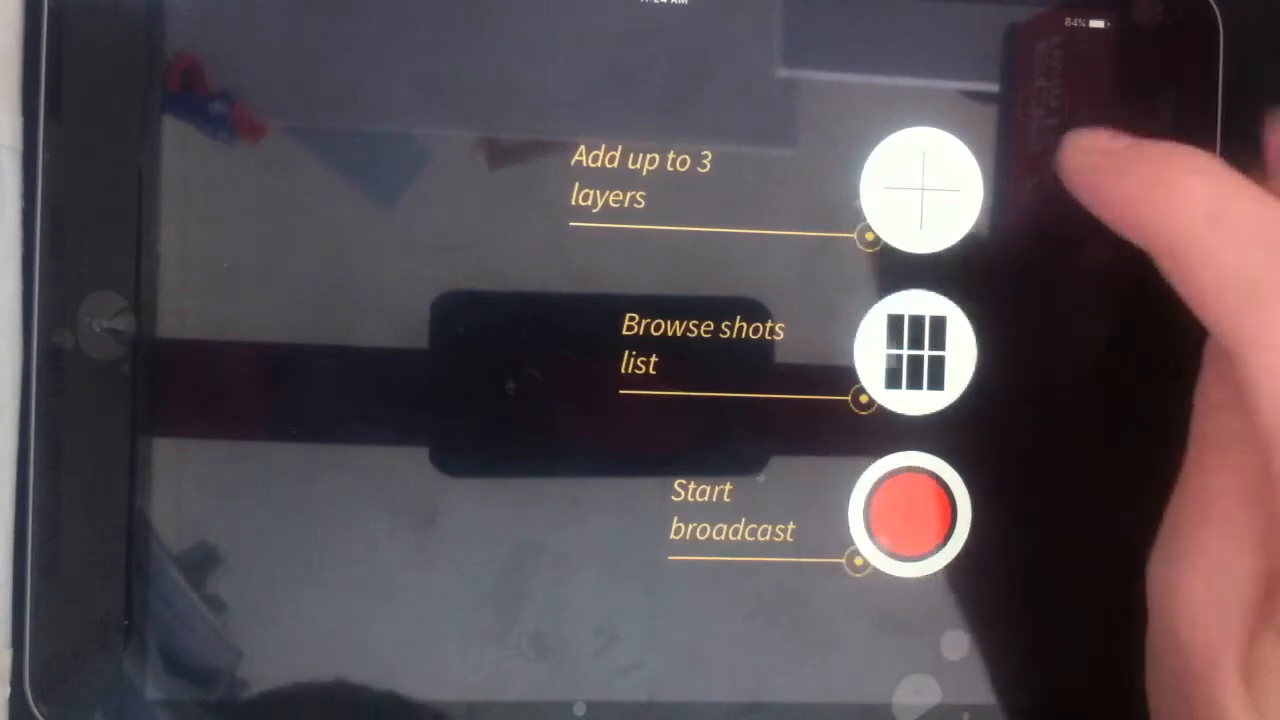
# - Dismiss the tips overlay and open the 'Say something...' chat keyboard during broadcast
pyautogui.click(913, 191)
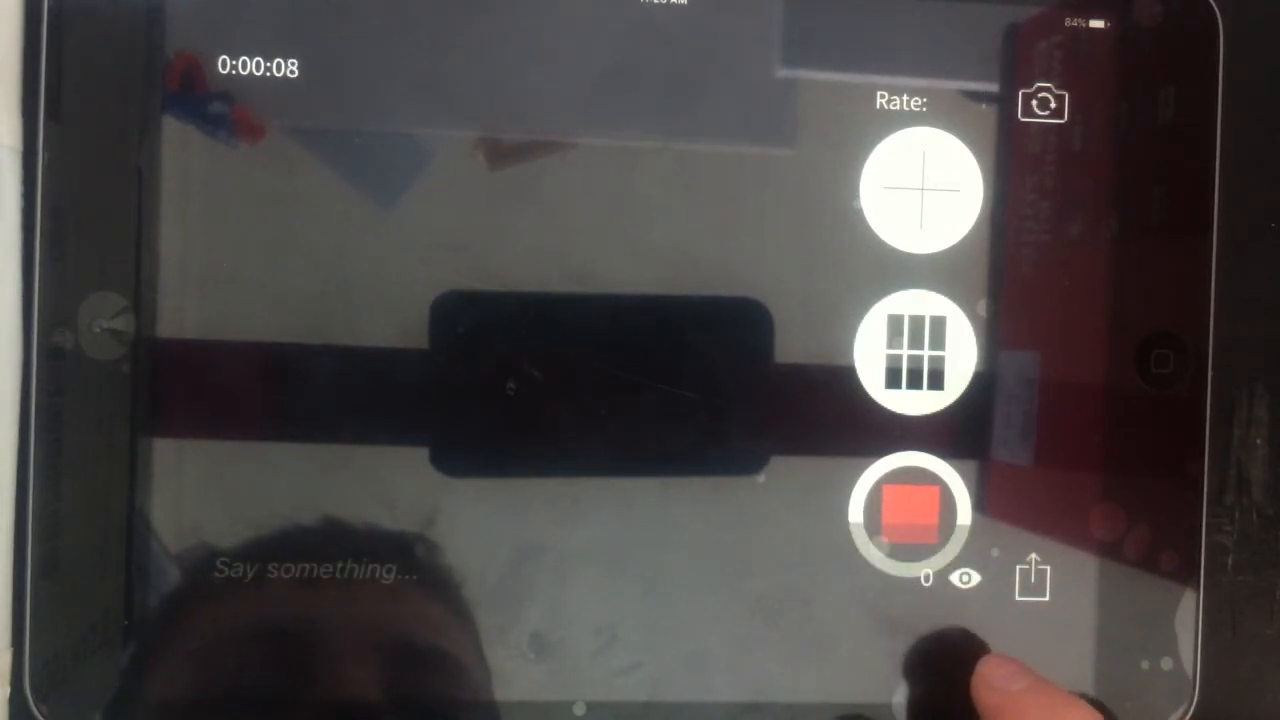
pyautogui.click(313, 570)
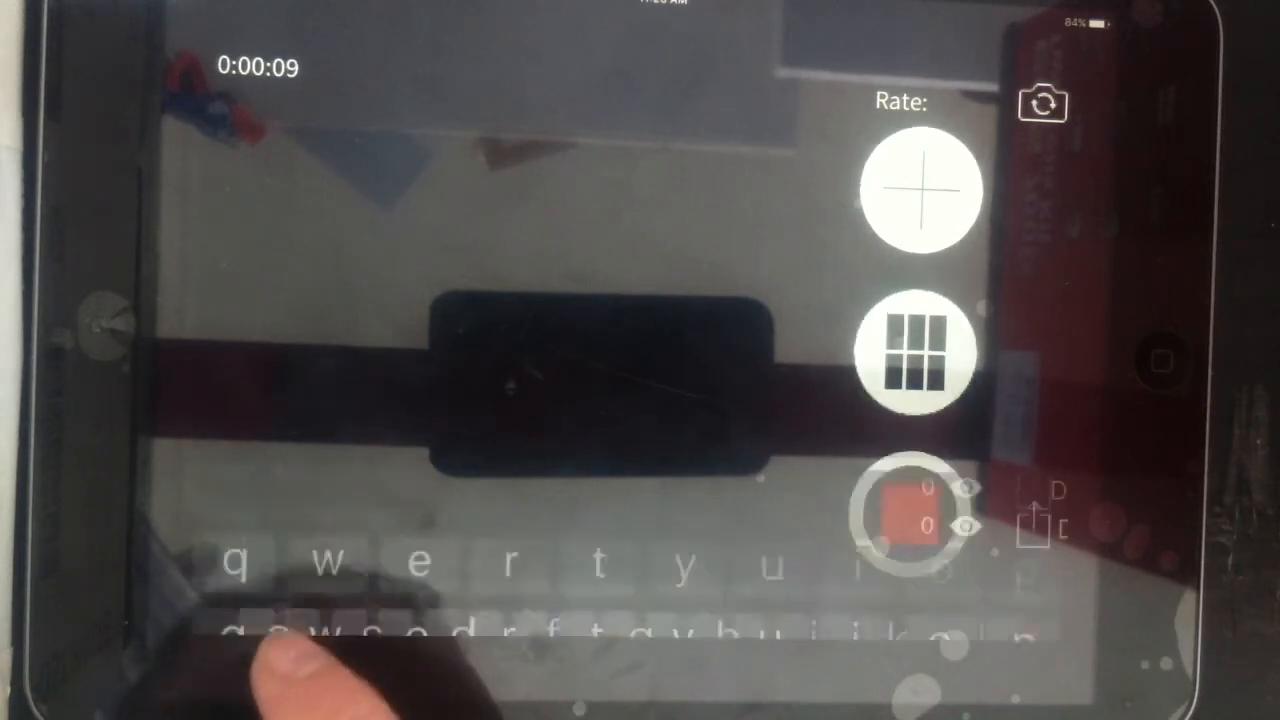